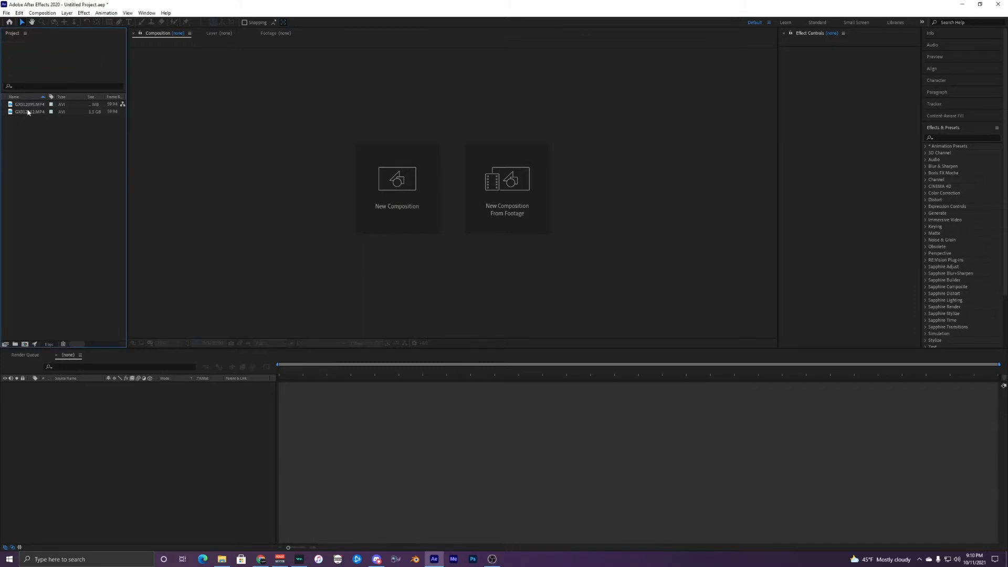
- Build a new composition from the GX012095.MP4 street clip
{"action": "left_click", "coordinate": [27, 104]}
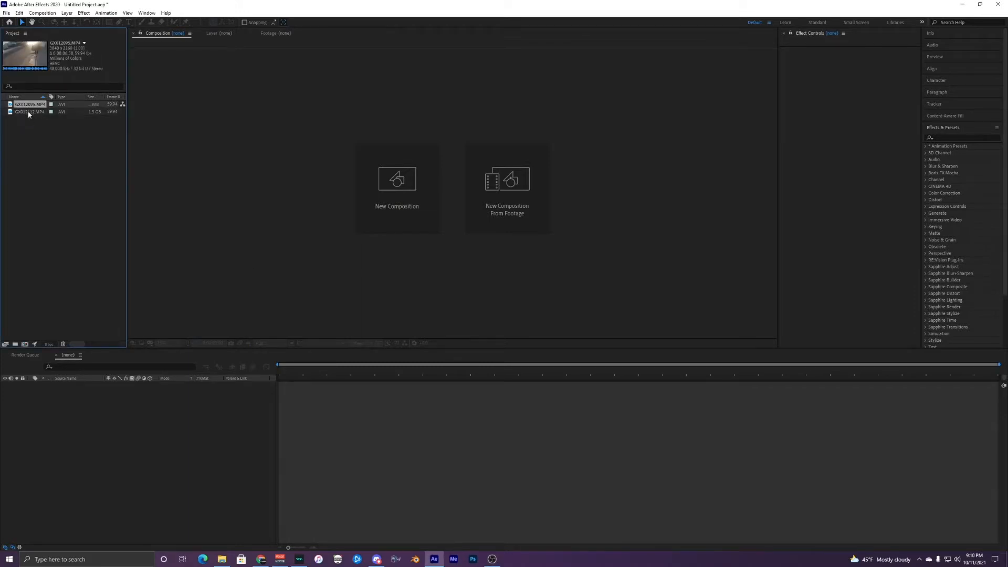
{"action": "left_click", "coordinate": [26, 112]}
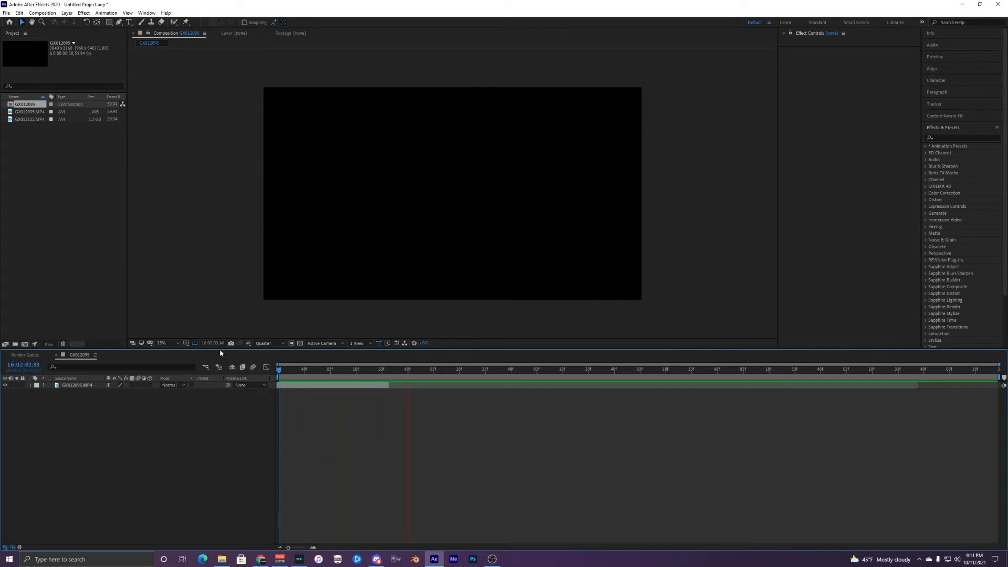
- Add GX012112.MP4 as a layer, trimmed to start right after the street clip ends
{"action": "left_click", "coordinate": [25, 119]}
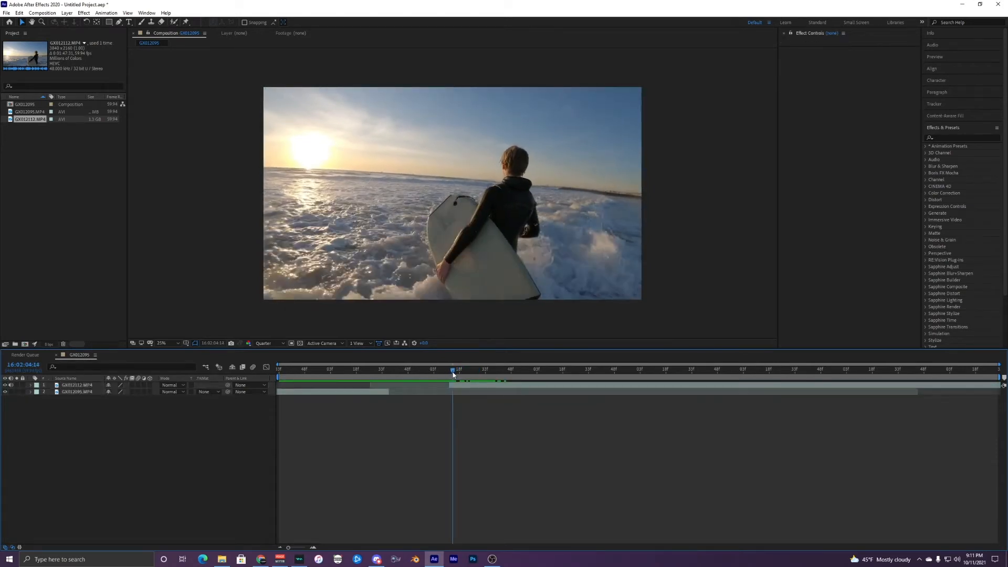
{"action": "left_click_drag", "start_coordinate": [452, 370], "coordinate": [529, 370]}
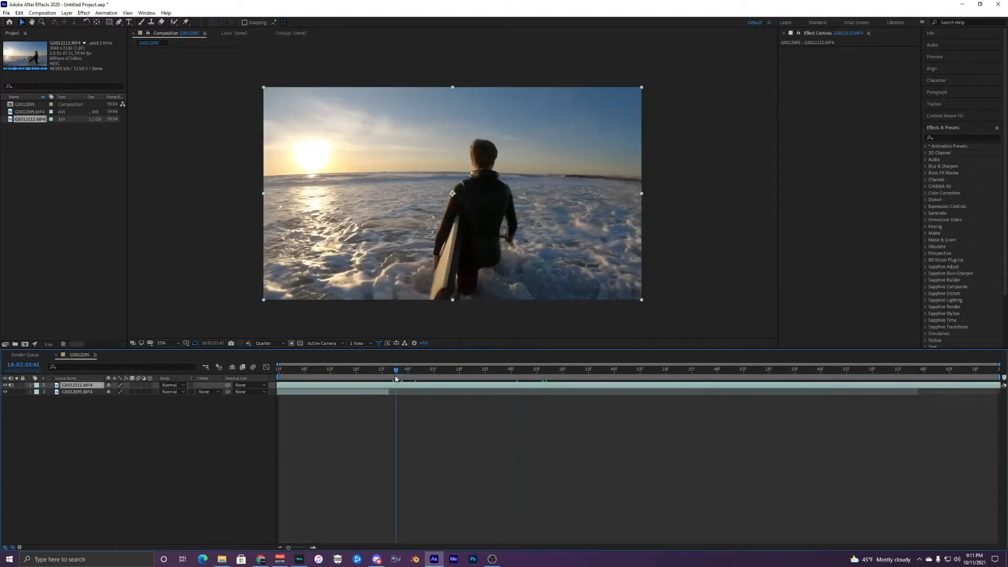
{"action": "left_click_drag", "start_coordinate": [395, 369], "coordinate": [421, 369]}
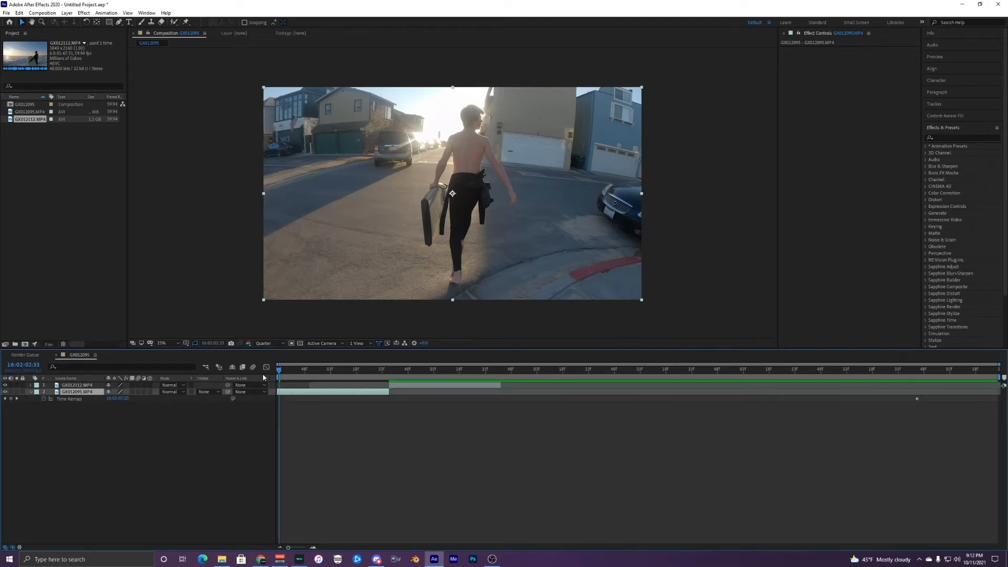
{"action": "mouse_move", "coordinate": [295, 391]}
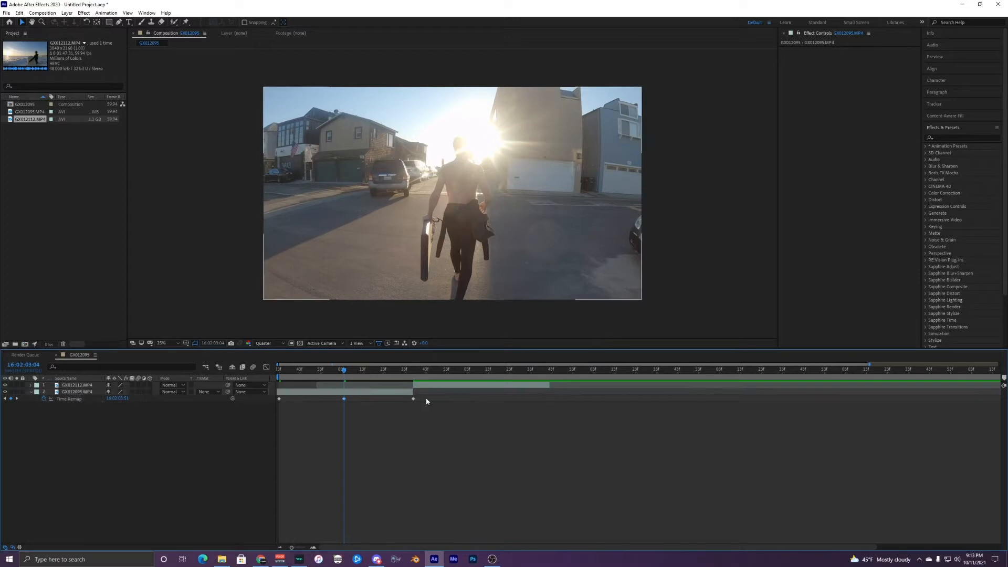
- Adjust the GX012095 layer's time-remap keyframes so the clip's ending stretches longer
{"action": "left_click", "coordinate": [76, 391]}
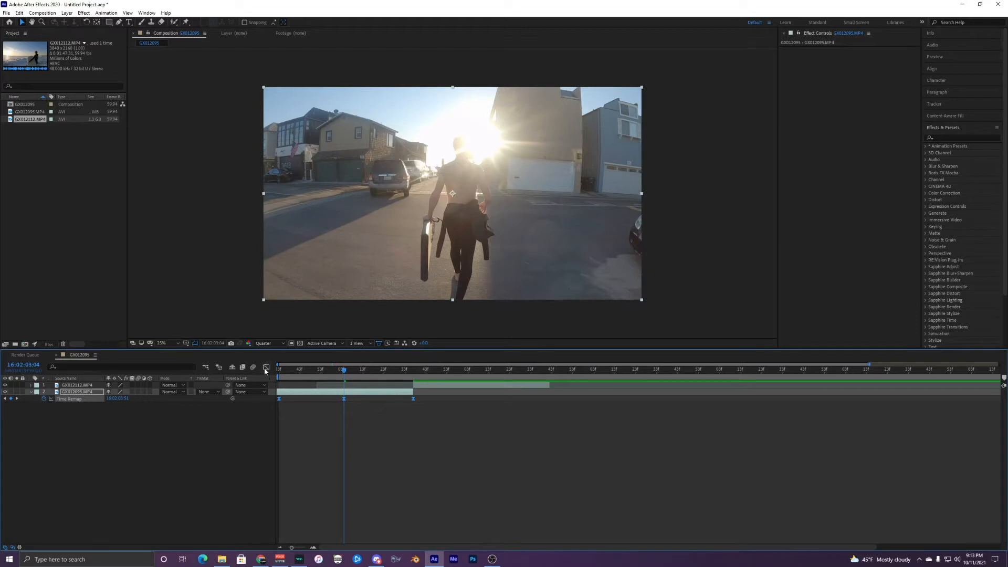
- Drag the street clip's time-remap curve handles in the Graph Editor into a smoother ramp
{"action": "left_click", "coordinate": [265, 367]}
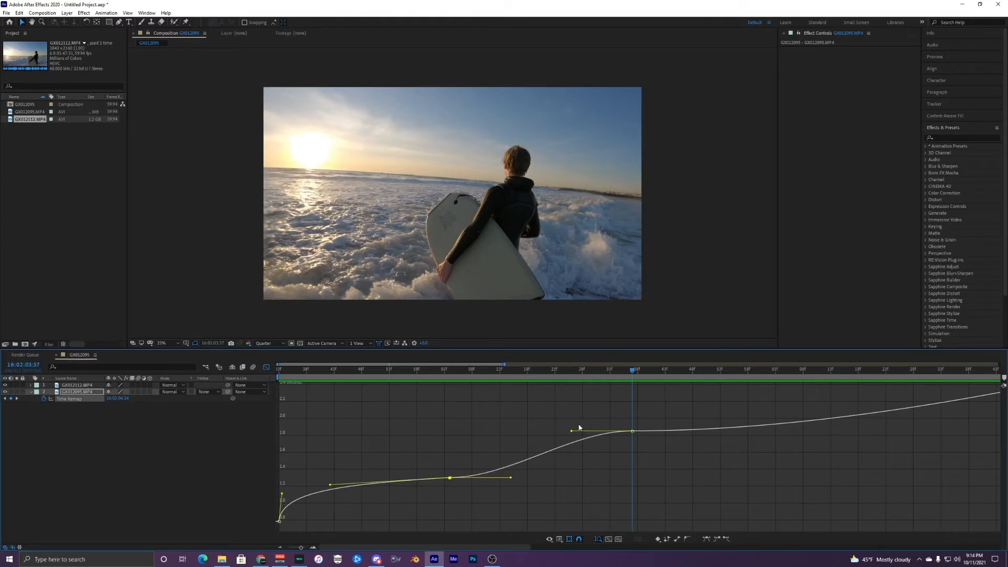
{"action": "left_click_drag", "start_coordinate": [571, 429], "coordinate": [630, 433]}
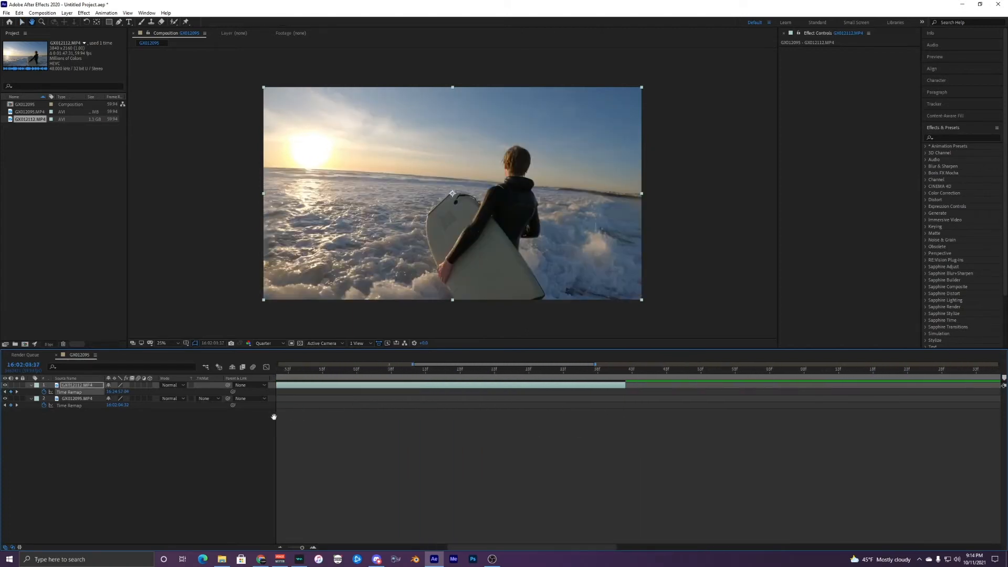
- Add a Time Remap keyframe on the GX012112 beach layer
{"action": "left_click", "coordinate": [609, 370]}
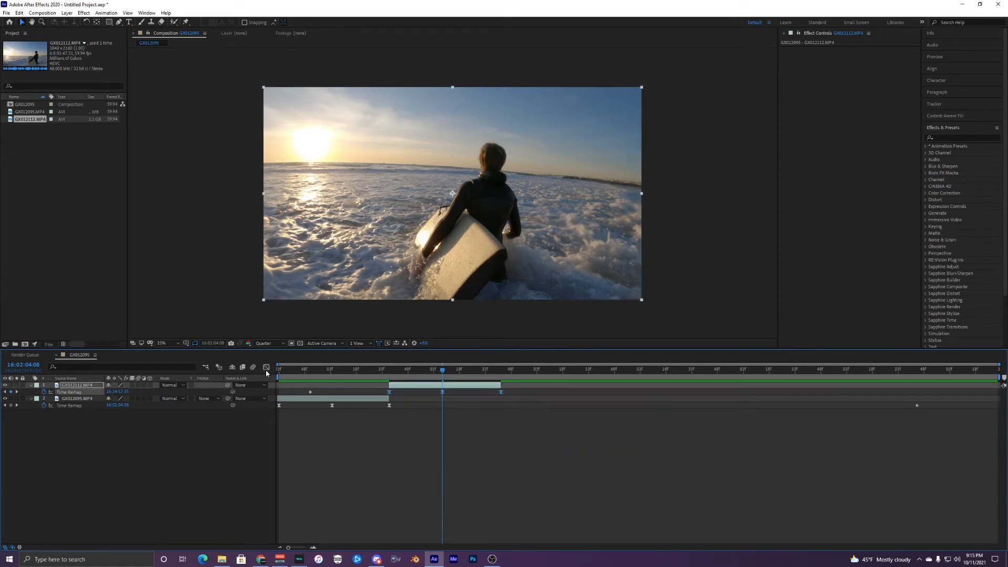
- Show the beach clip's Time Remap curve in the Graph Editor
{"action": "left_click", "coordinate": [265, 367]}
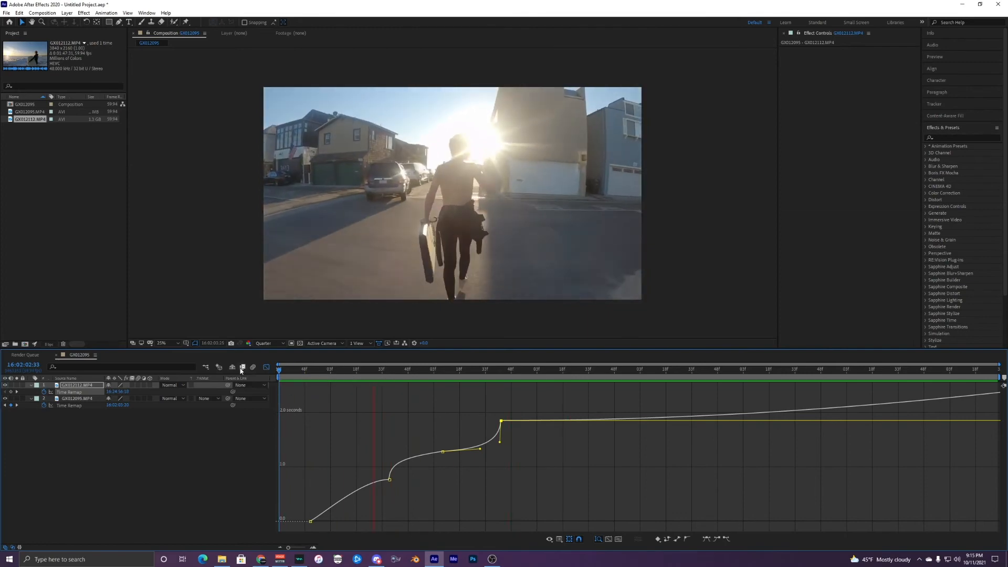
{"action": "left_click", "coordinate": [391, 370]}
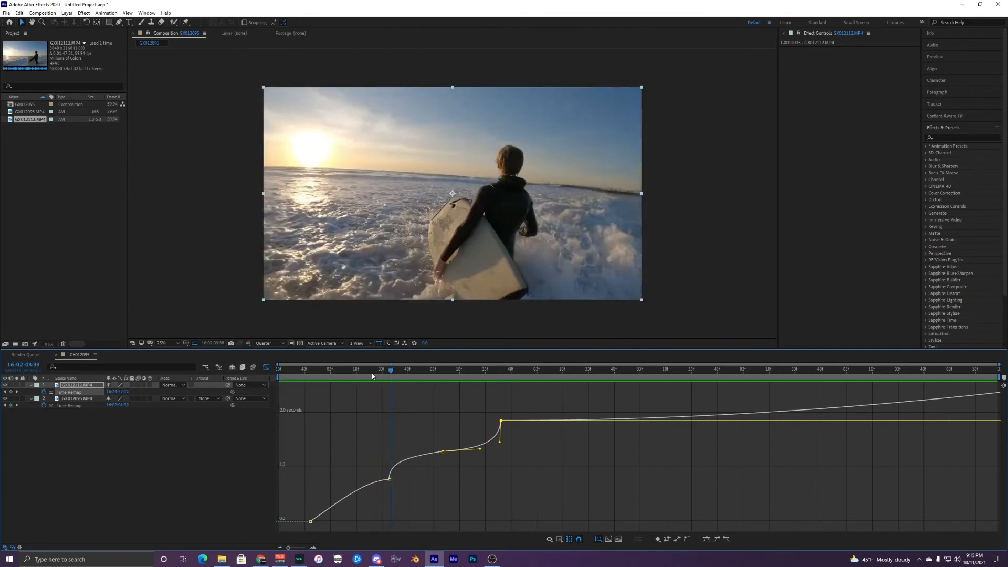
{"action": "left_click", "coordinate": [341, 370]}
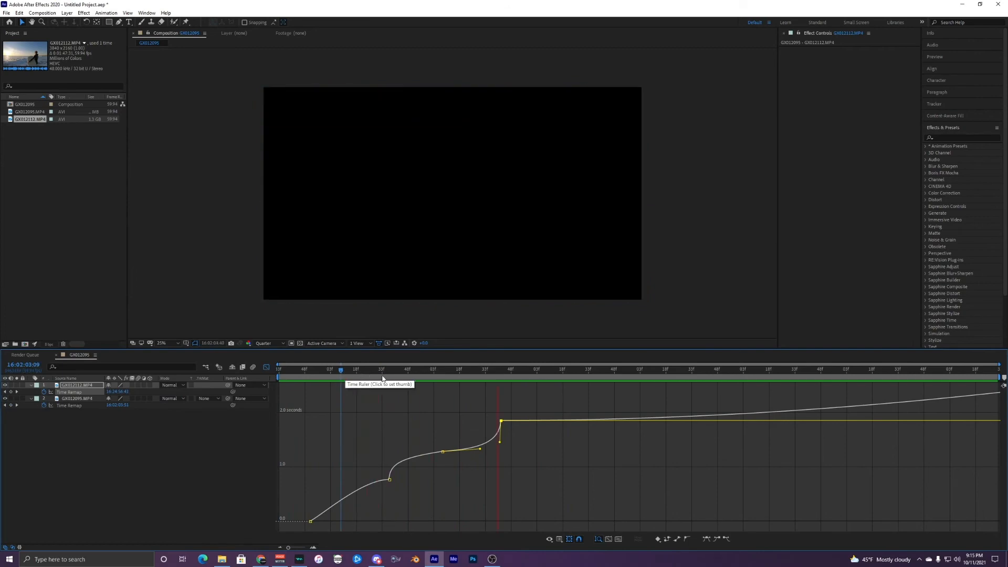
{"action": "left_click", "coordinate": [407, 369]}
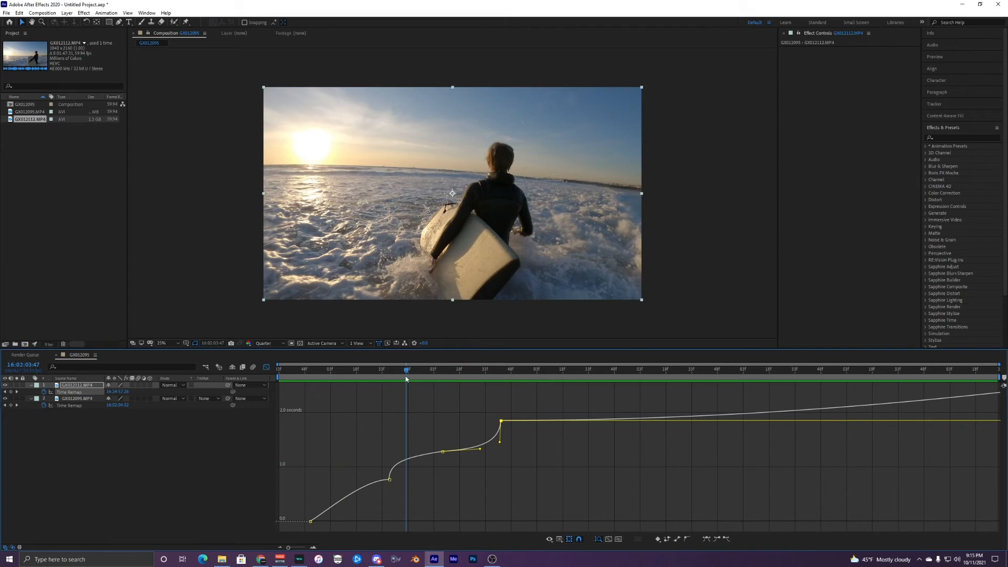
{"action": "mouse_move", "coordinate": [404, 373]}
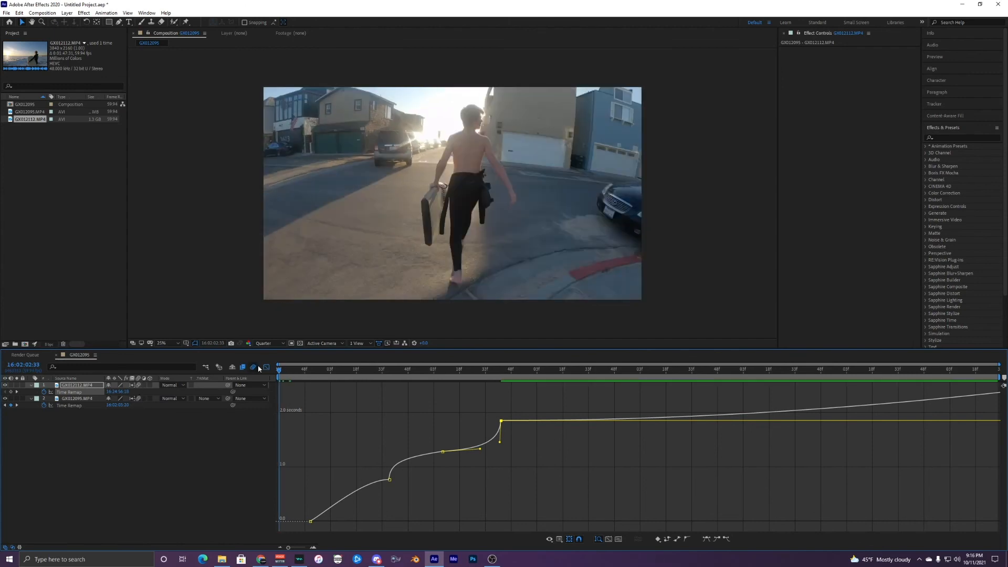
- Enable frame blending on the street clip, then select the beach layer and return to the Graph Editor
{"action": "left_click", "coordinate": [265, 368]}
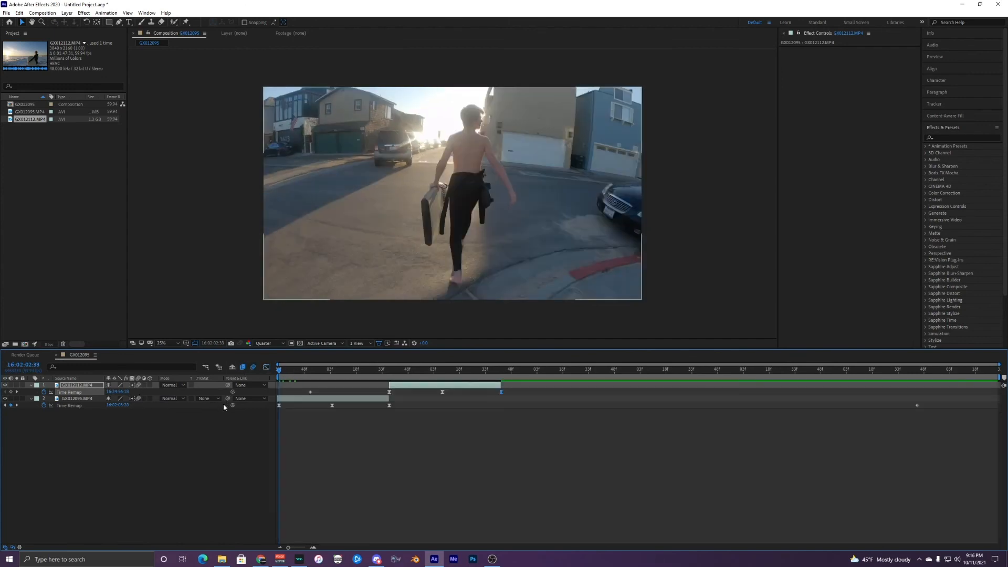
{"action": "left_click", "coordinate": [331, 369]}
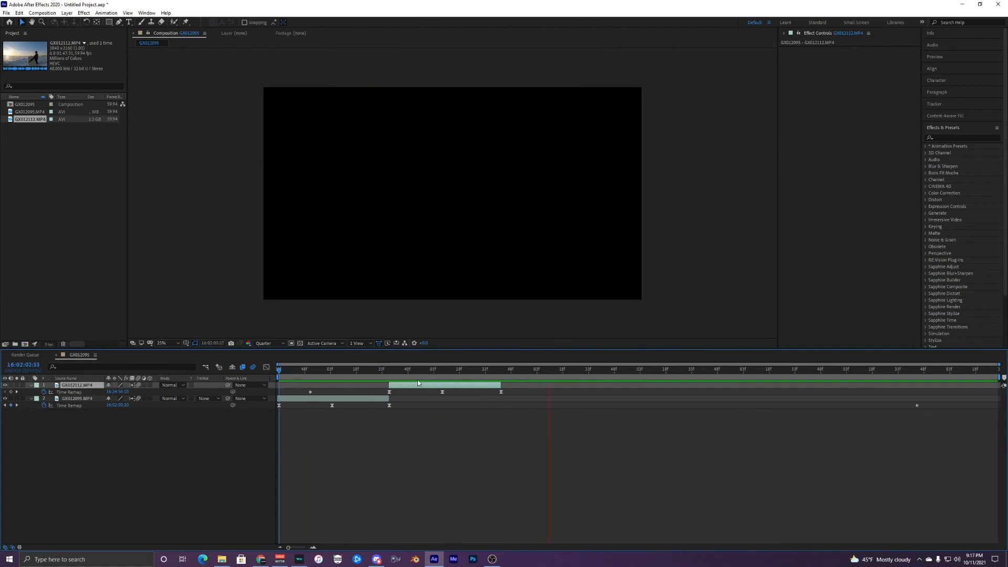
{"action": "left_click", "coordinate": [327, 370]}
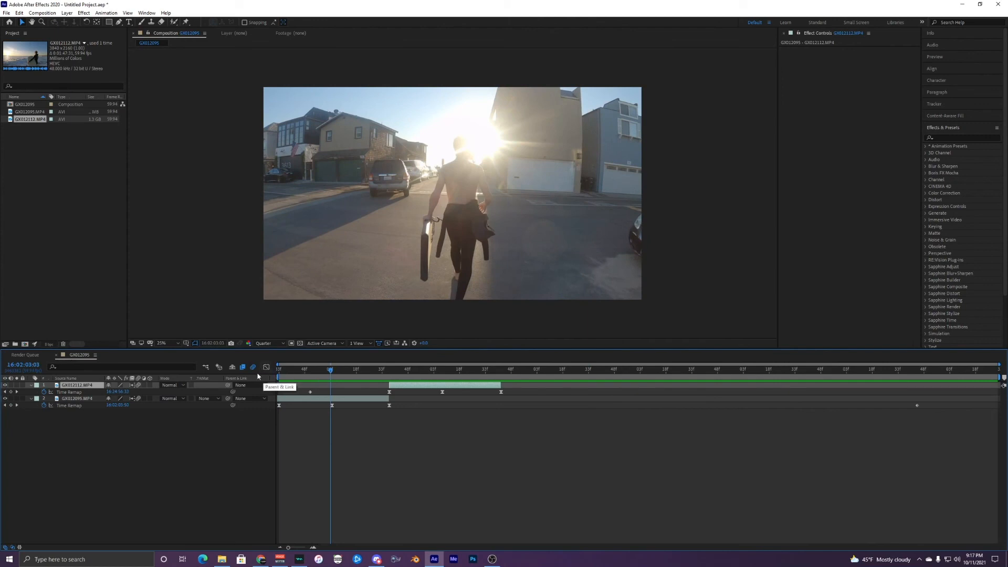
{"action": "left_click", "coordinate": [266, 367]}
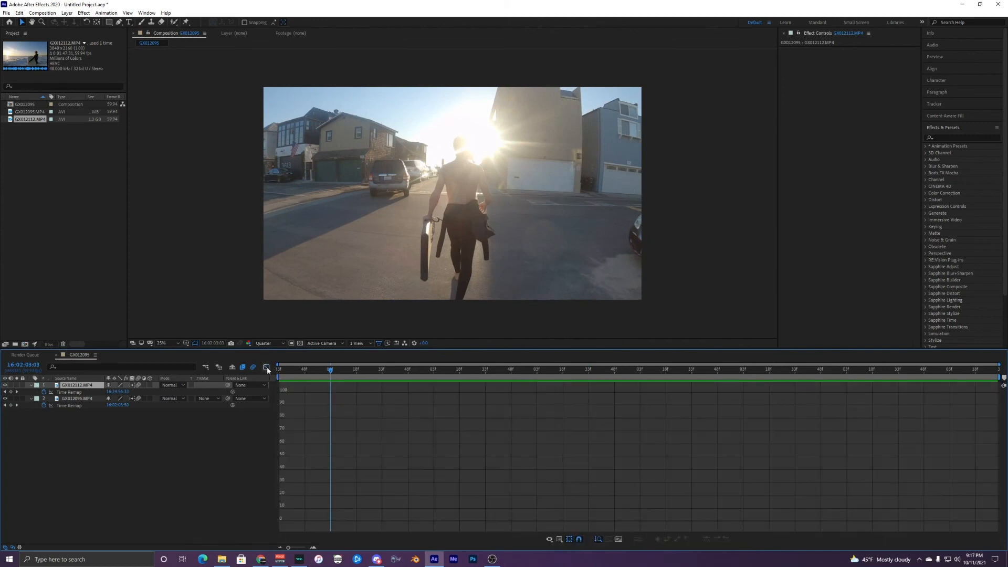